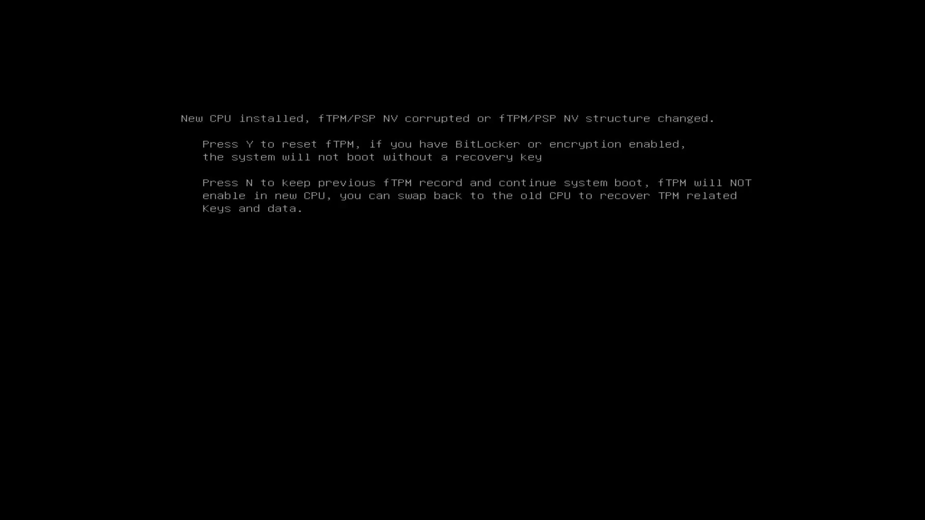
Answer N at the new-CPU fTPM reset prompt and continue past the POST warning with F1
key(n)
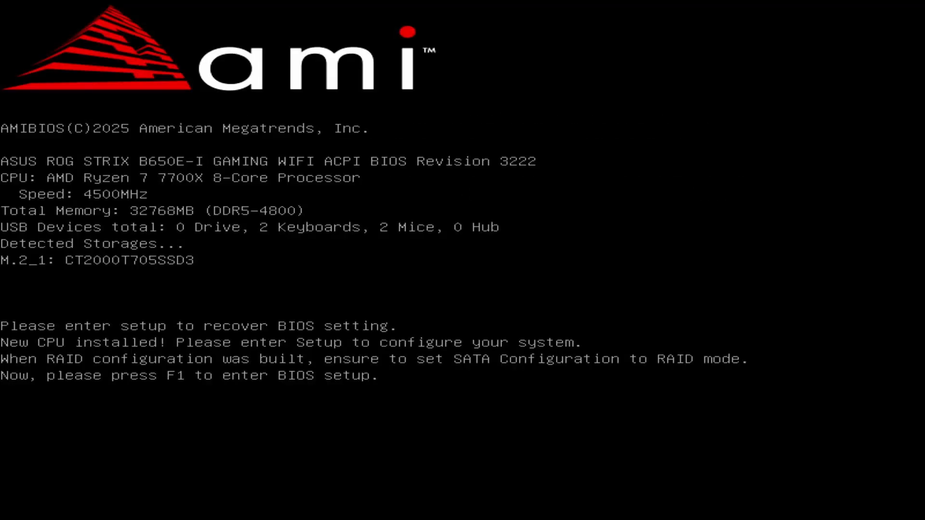
key(f1)
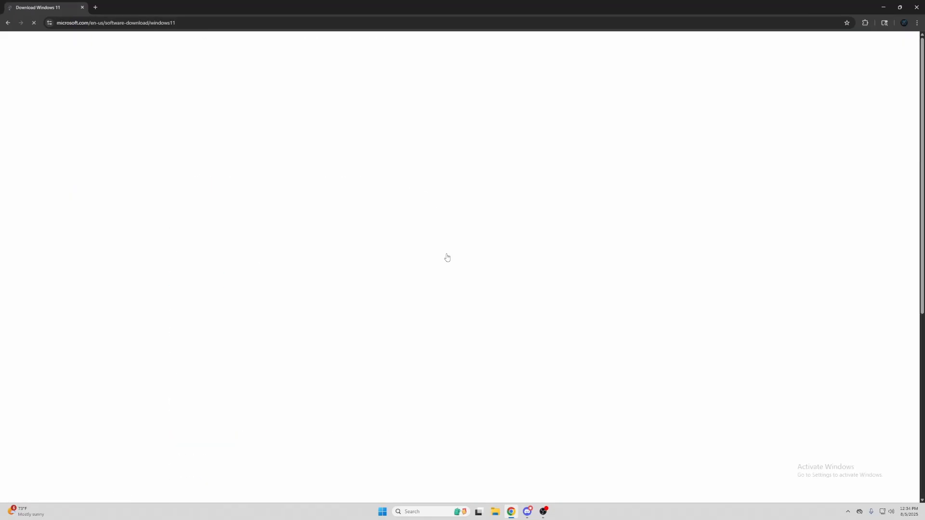
Download and run mediacreationtool.exe, choosing a USB flash drive as the installer target
click(196, 296)
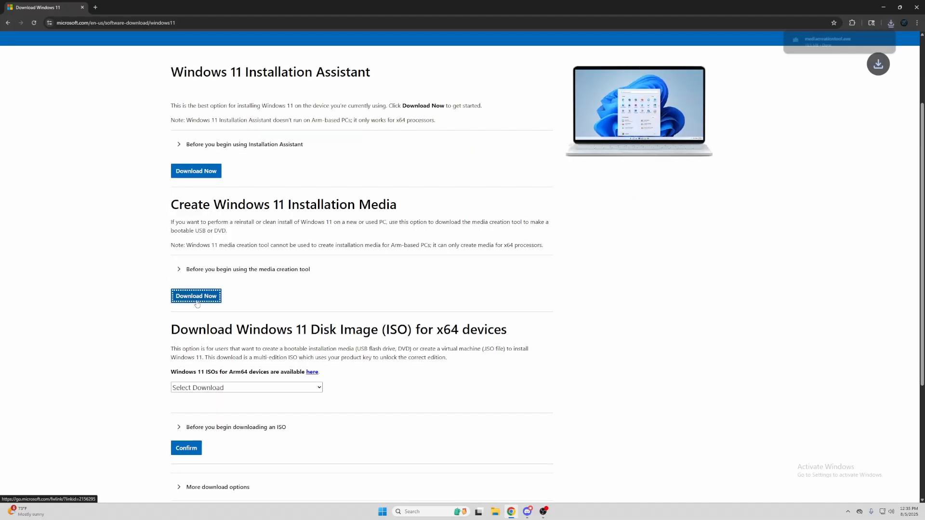
click(891, 22)
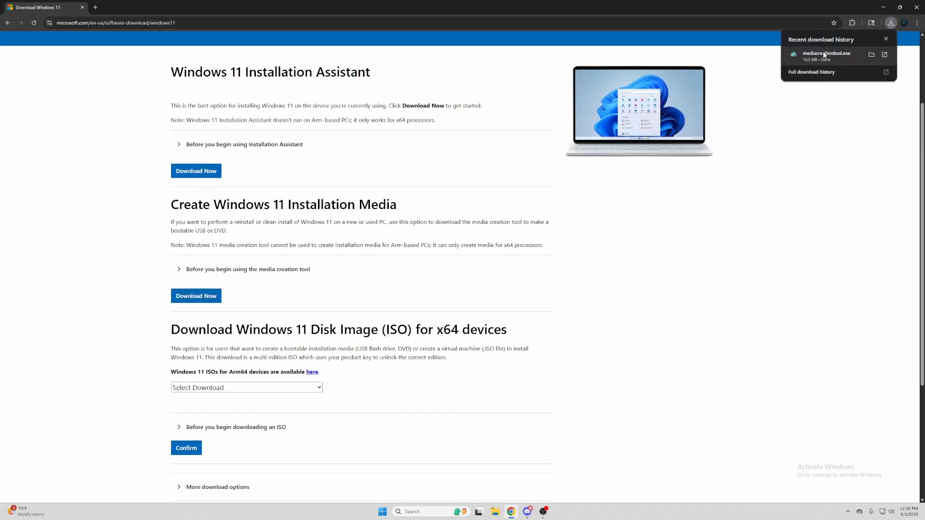
click(826, 54)
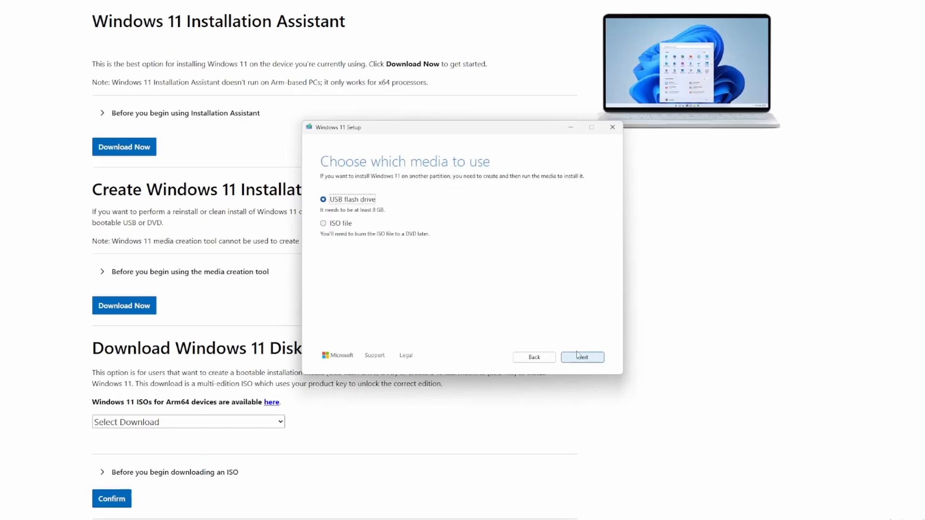
click(582, 356)
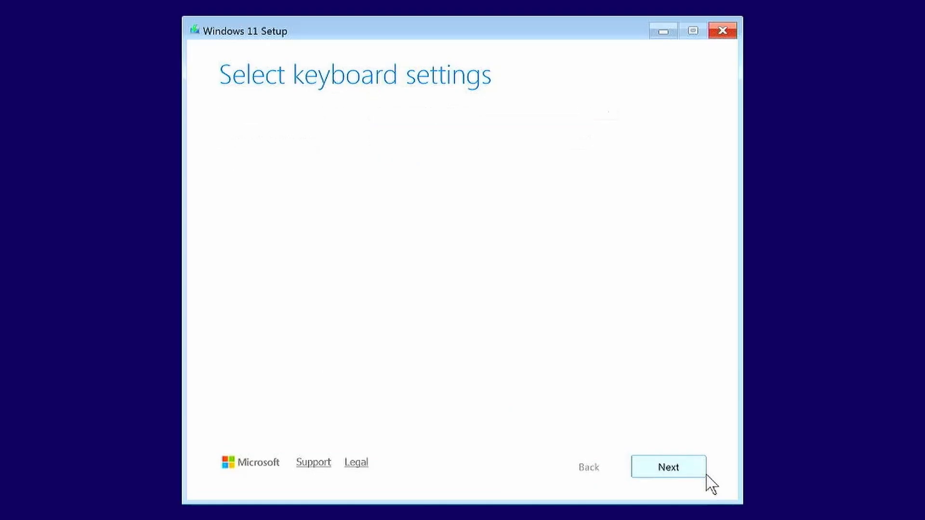
Accept the agreement, skip the product key, and install Windows 11 Home onto the unallocated 1.8 TB Disk 0
click(668, 467)
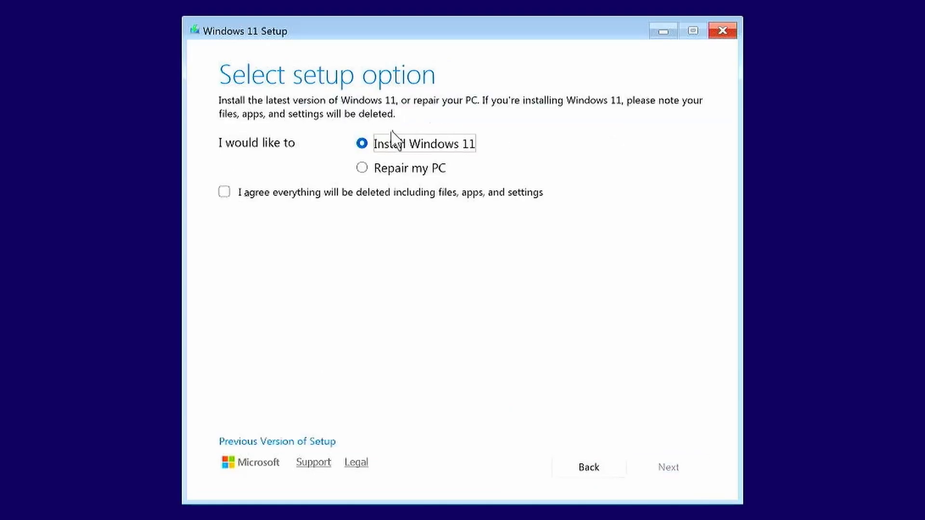
click(224, 192)
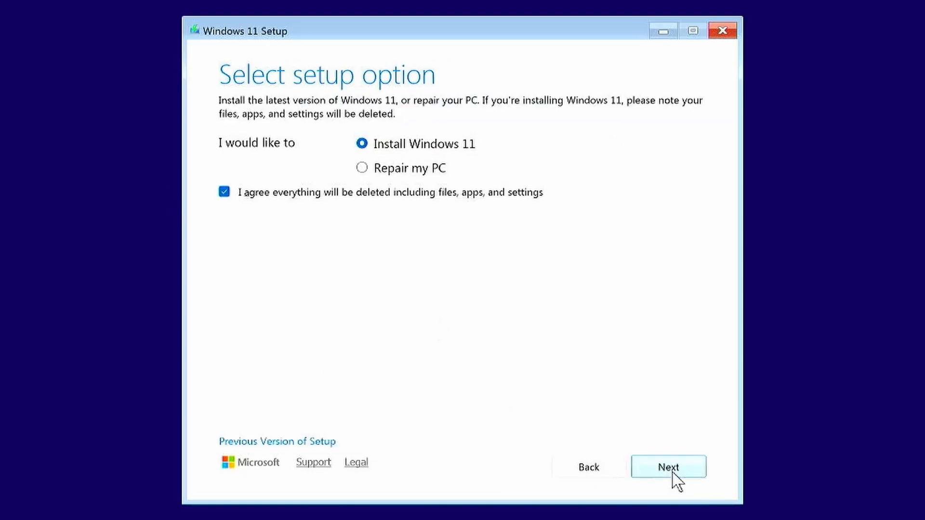
click(668, 466)
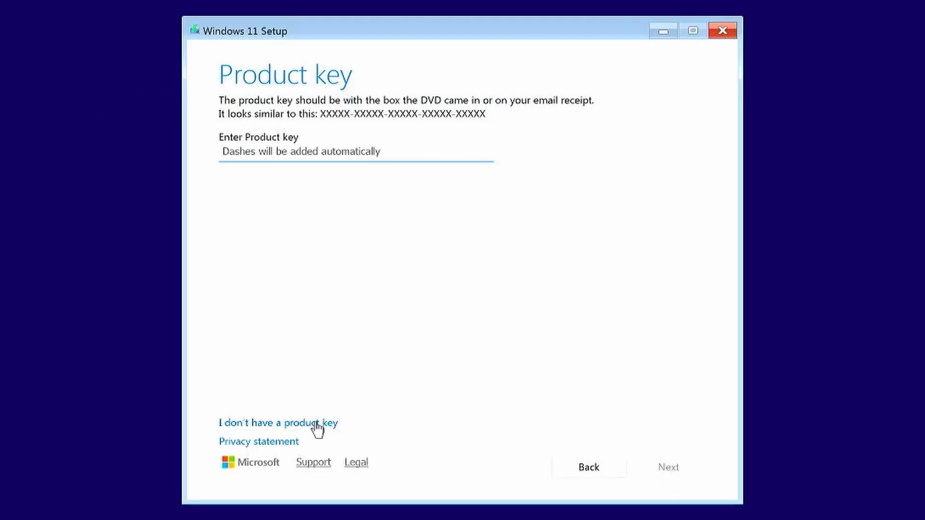
click(279, 422)
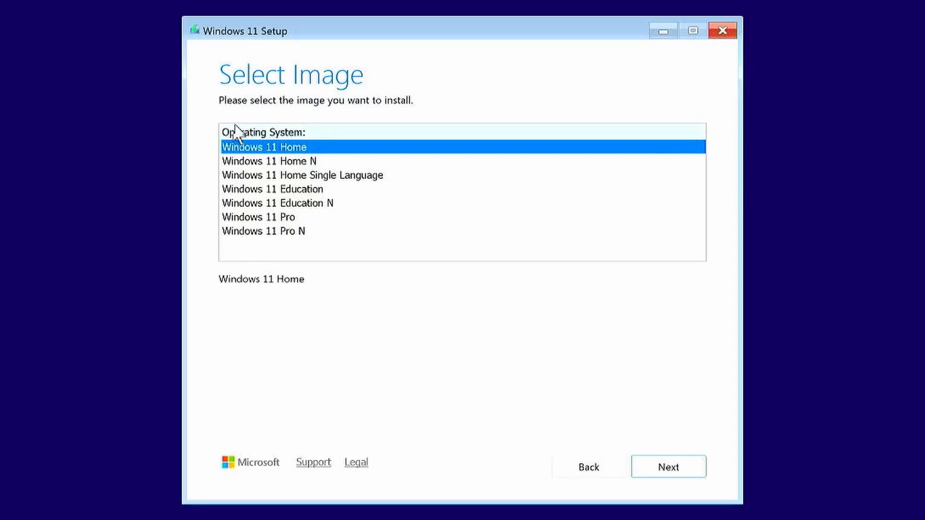
click(669, 466)
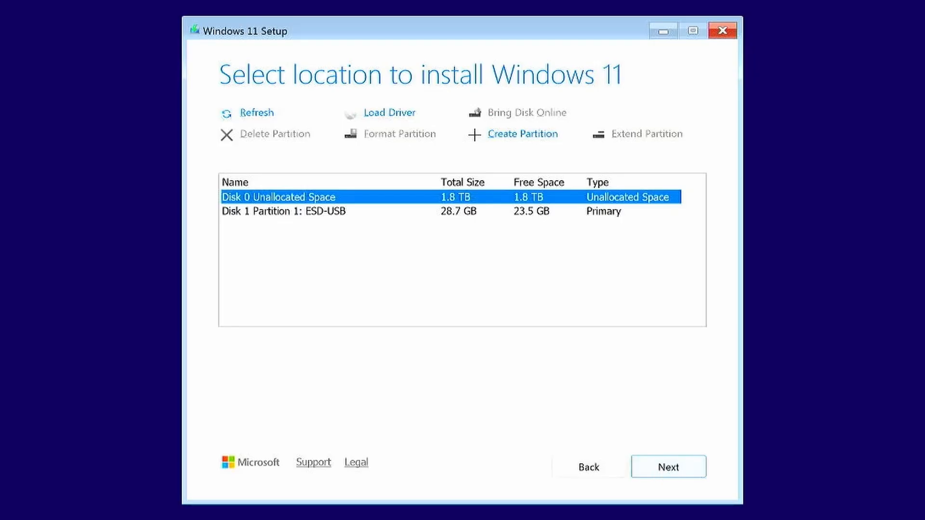
mouse_move(647, 206)
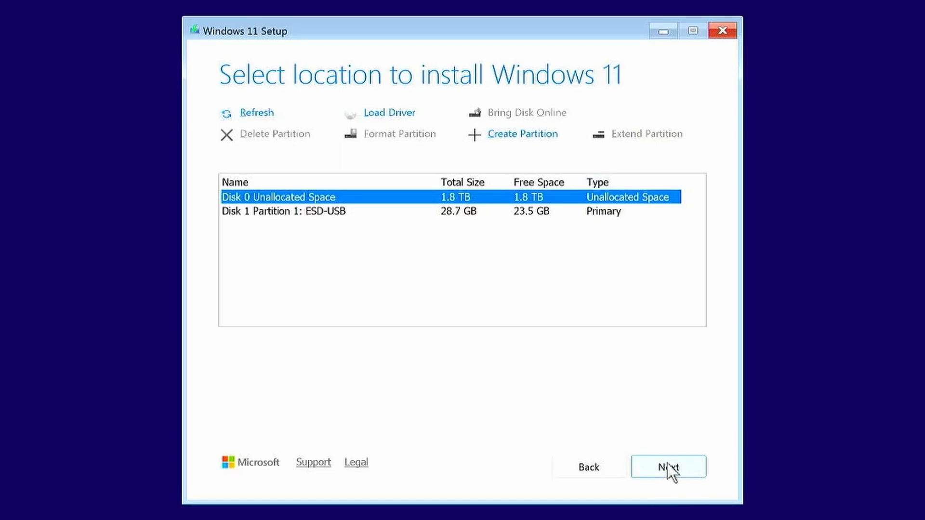
mouse_move(730, 462)
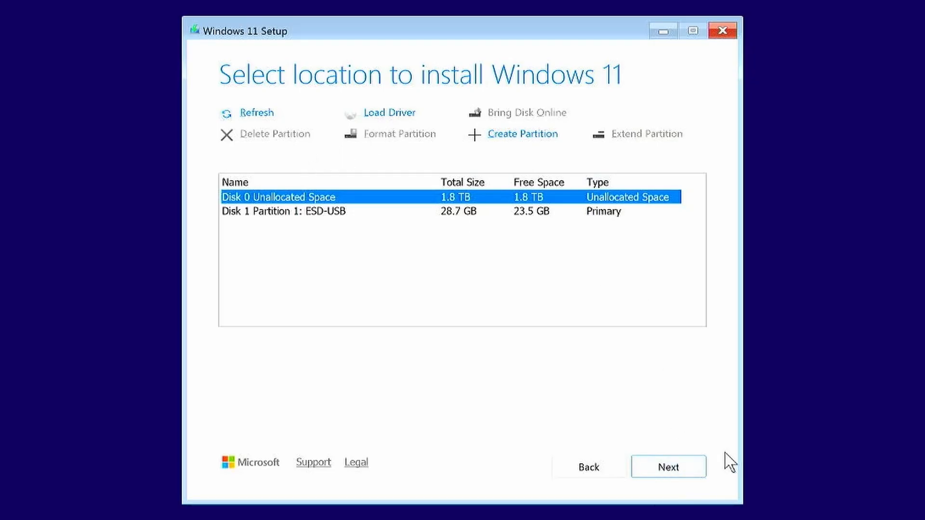
click(669, 467)
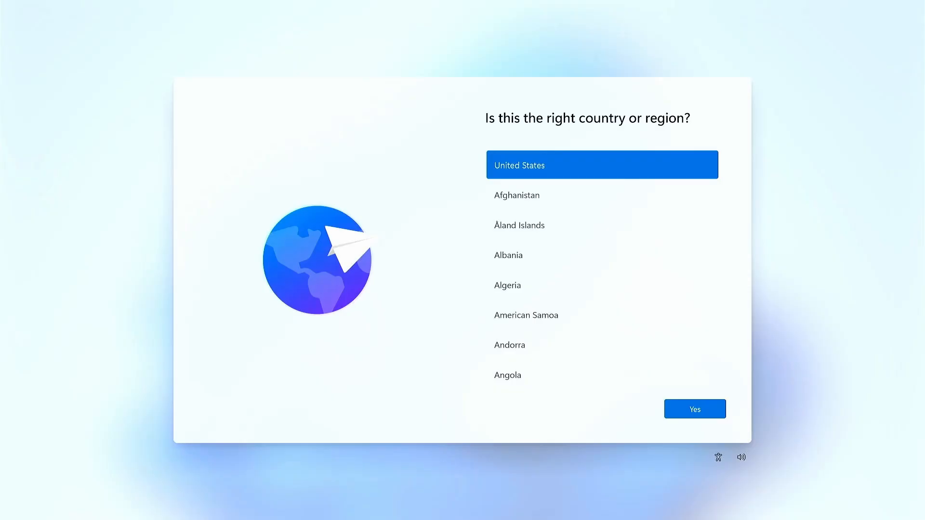
Confirm United States, run oobe\bypassnro from Shift+F10, and continue without internet
click(695, 408)
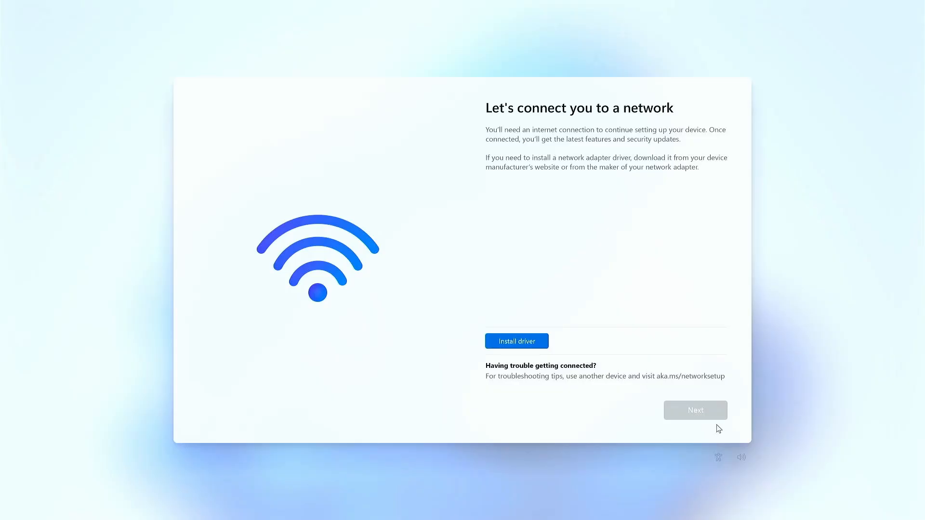
key(Shift+F10)
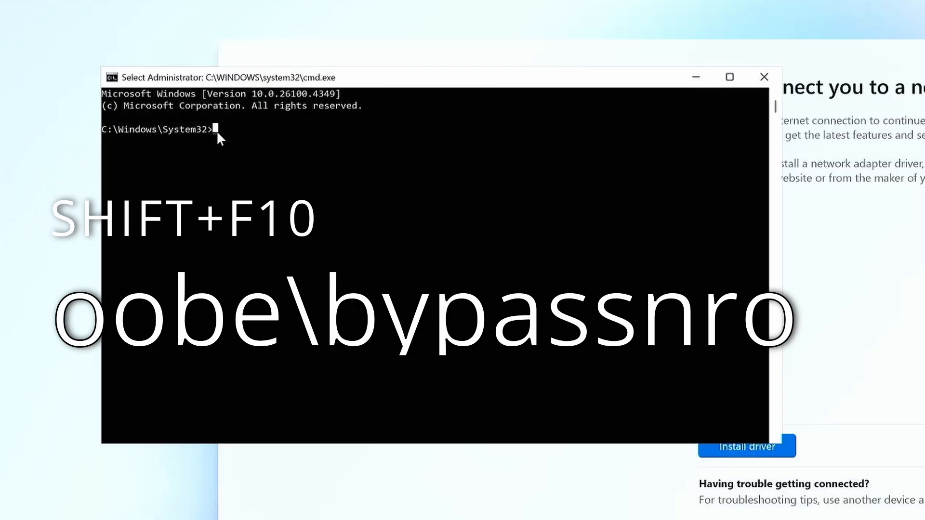
text(oobe\)
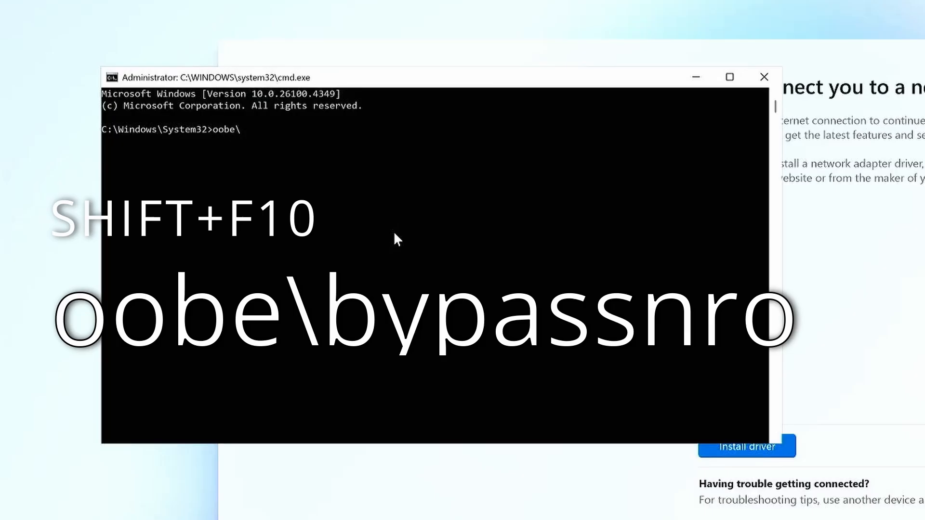
text(by)
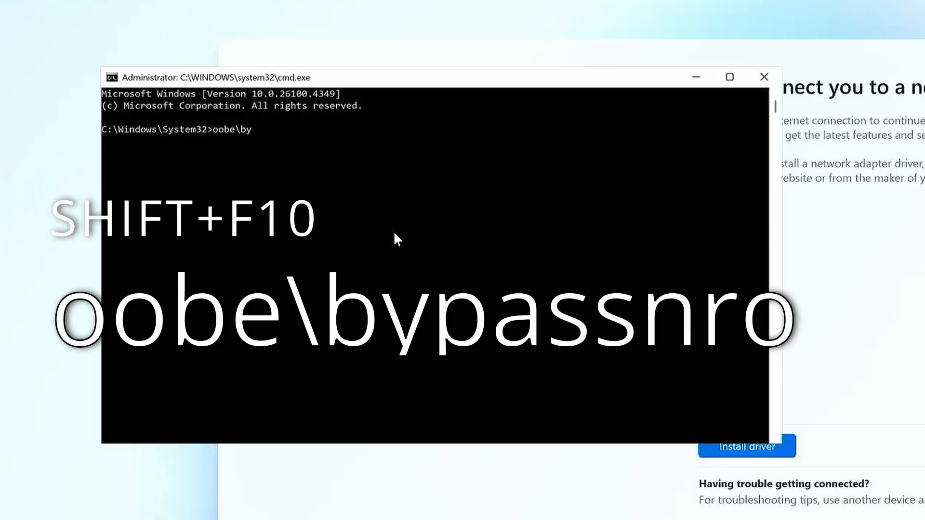
text(passnro)
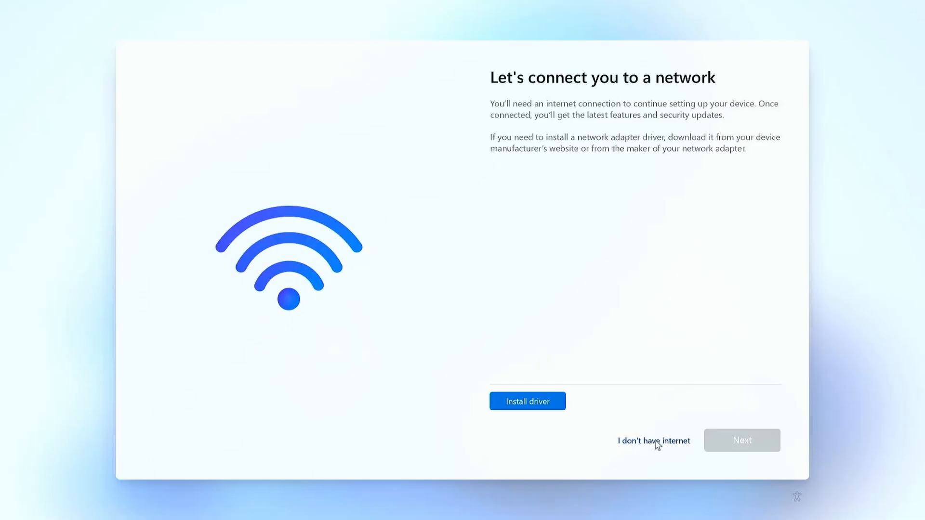
click(654, 441)
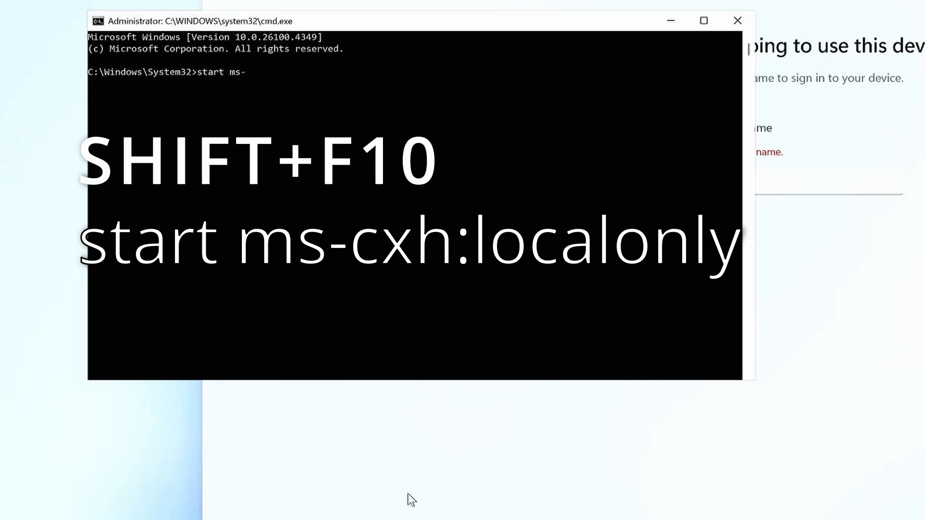
Run start ms-cxh:localonly and create the local user 'FPS4Le' for this PC
text(cxh)
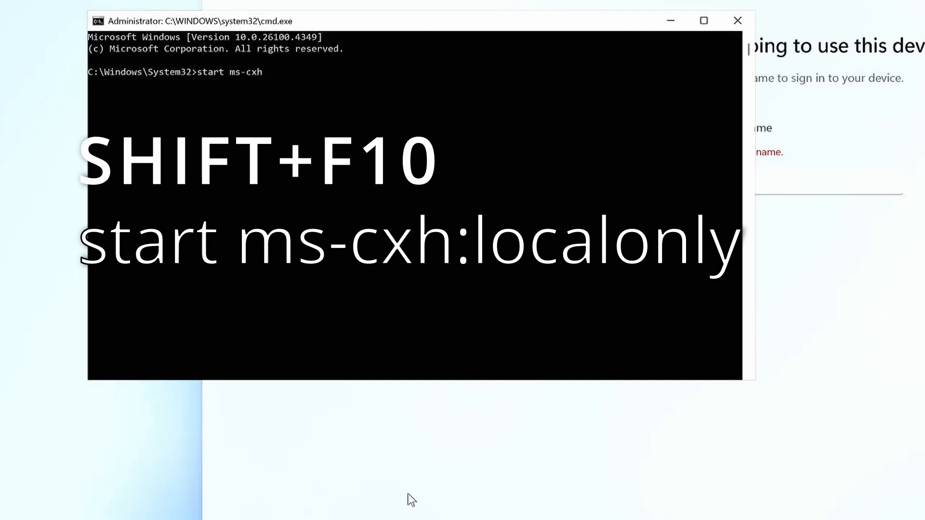
text(:)
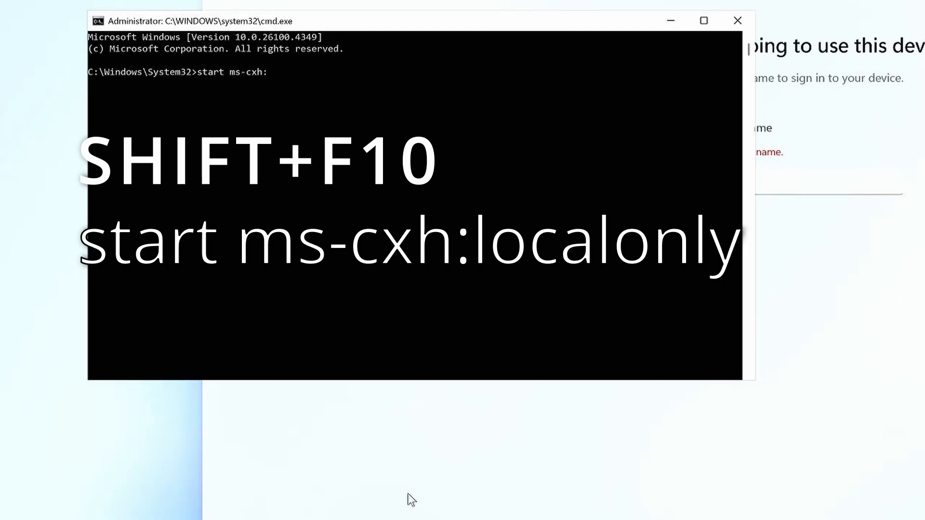
text(localonly)
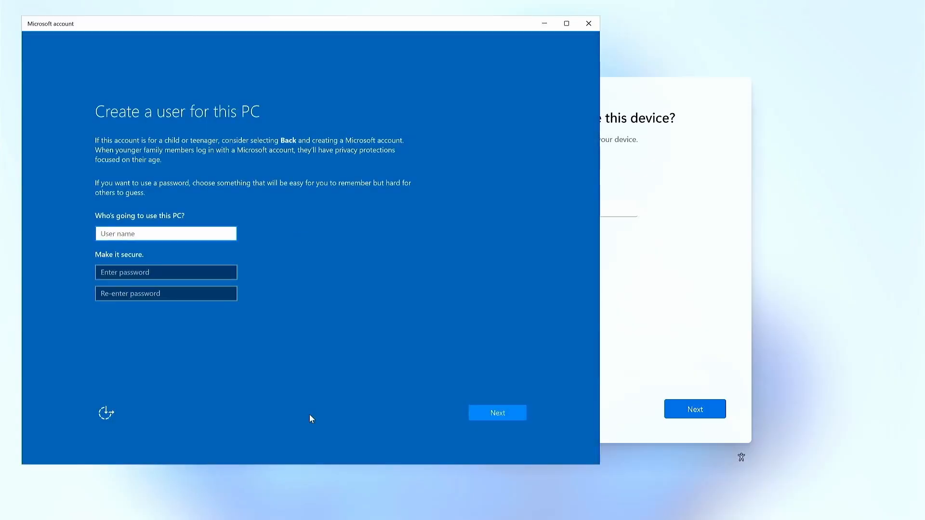
text(FPS4Le)
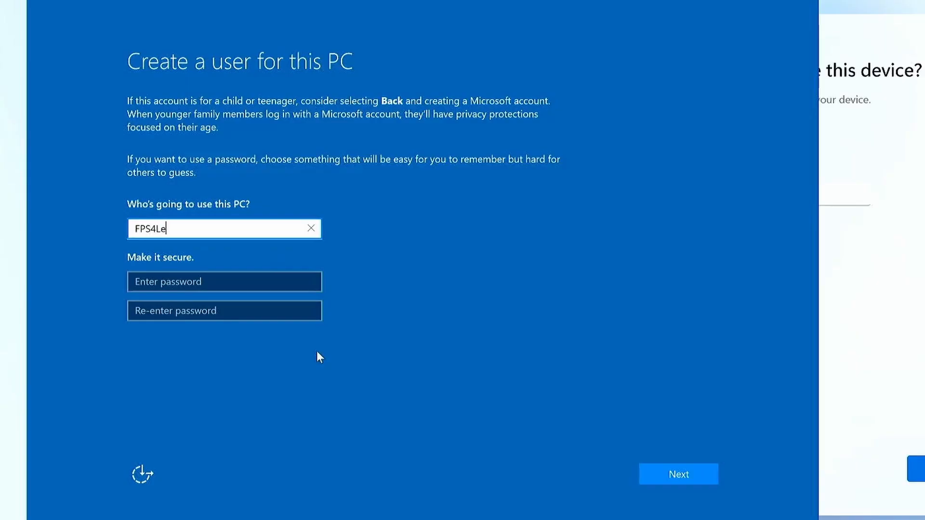
click(678, 474)
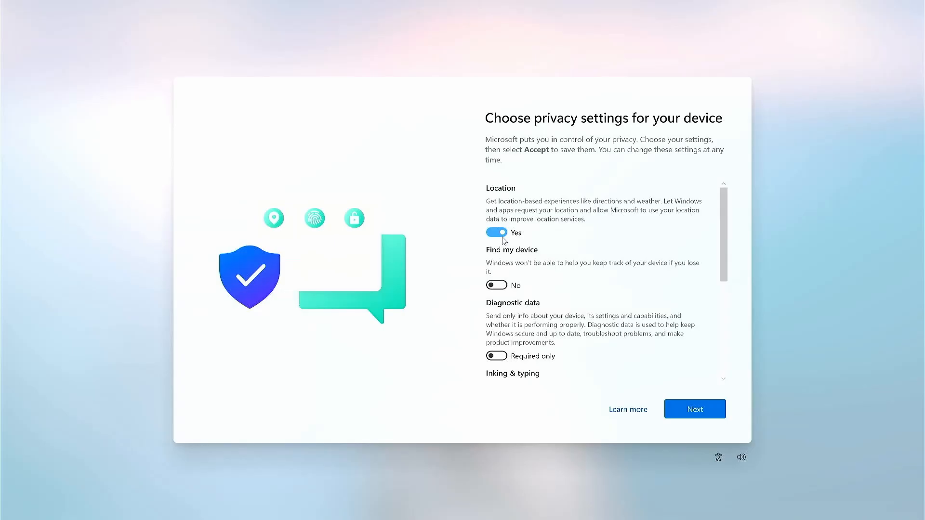
scroll(down, 3)
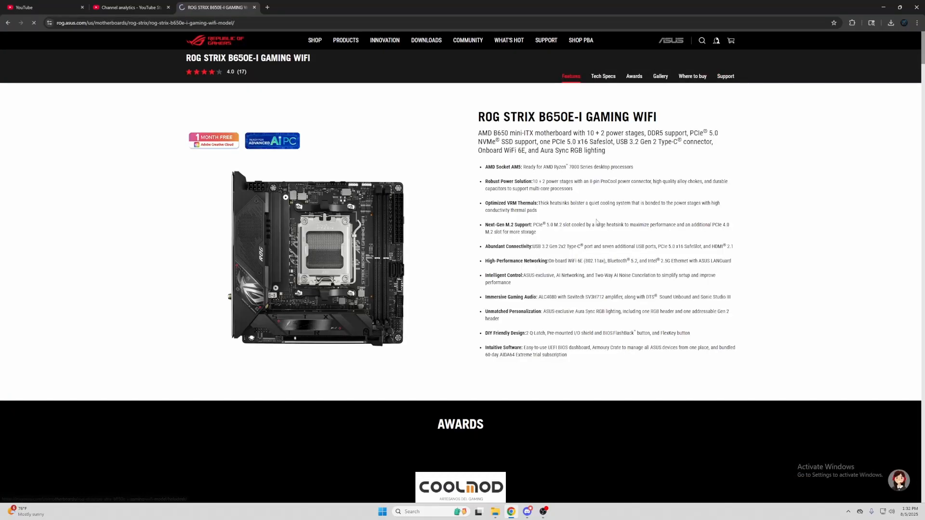
List the ROG STRIX B650E-I drivers for Windows 11 64-bit on the ASUS support page
click(725, 76)
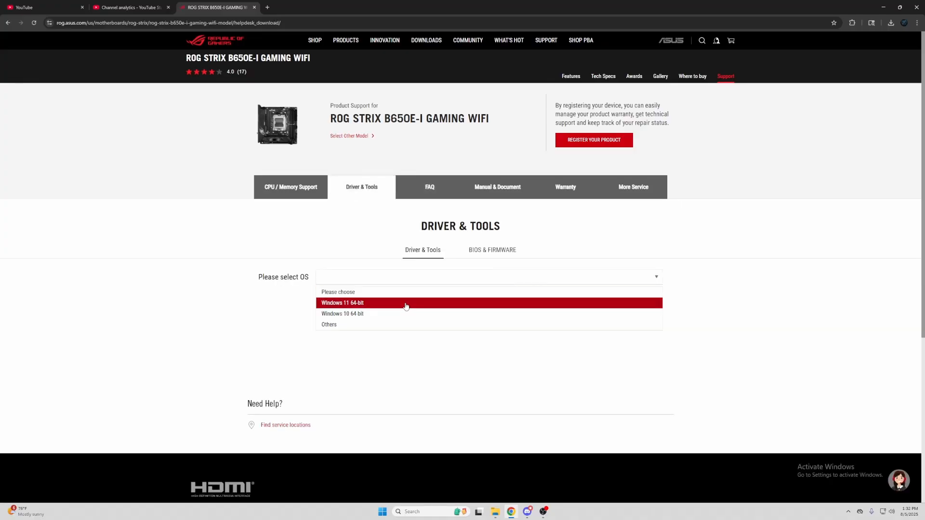
click(342, 303)
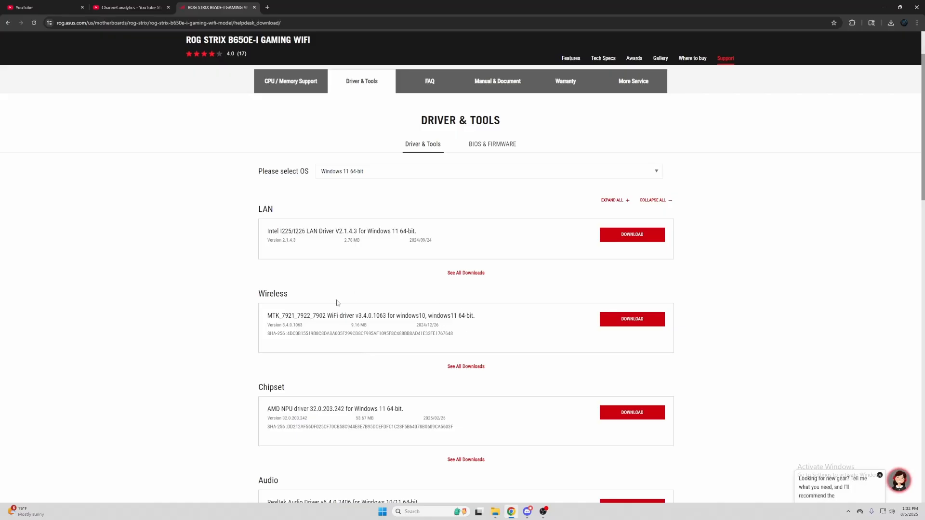
right_click(401, 252)
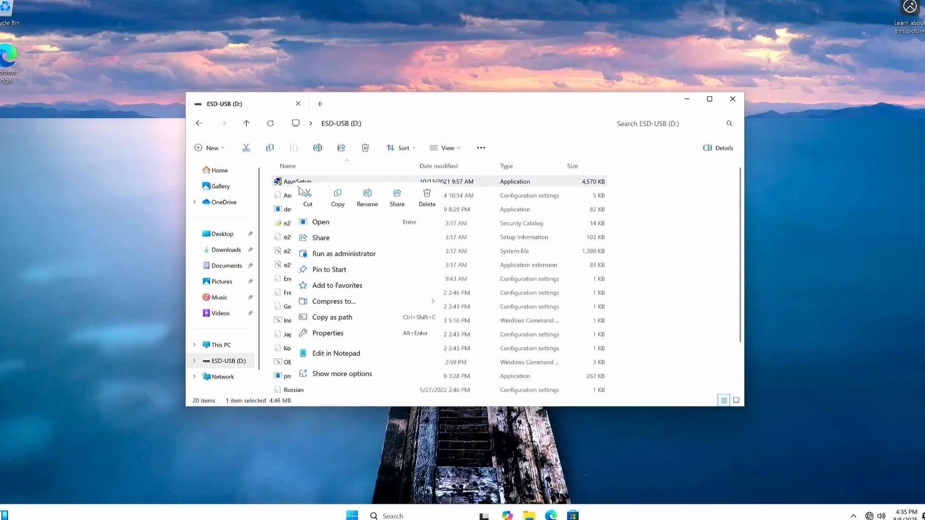
Run AsusSetup from ESD-USB (D:) as administrator and approve the UAC prompt
click(344, 253)
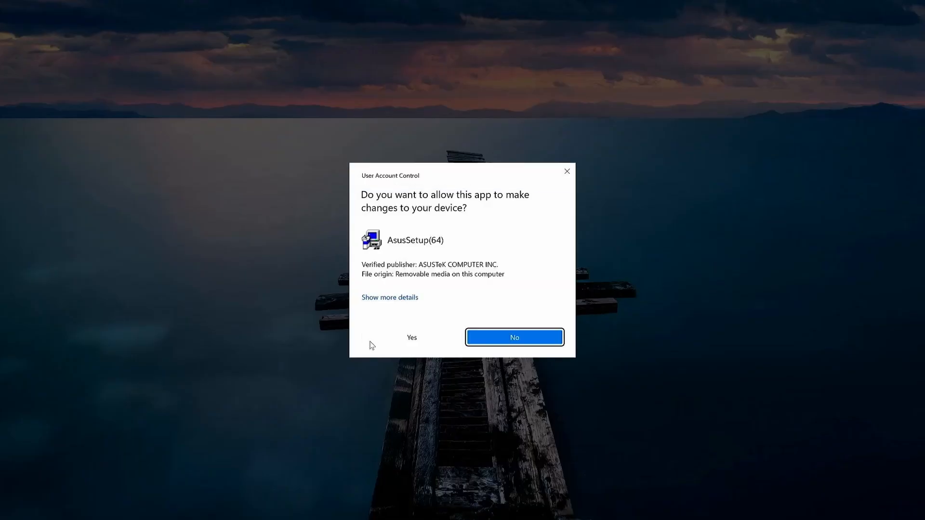
click(514, 338)
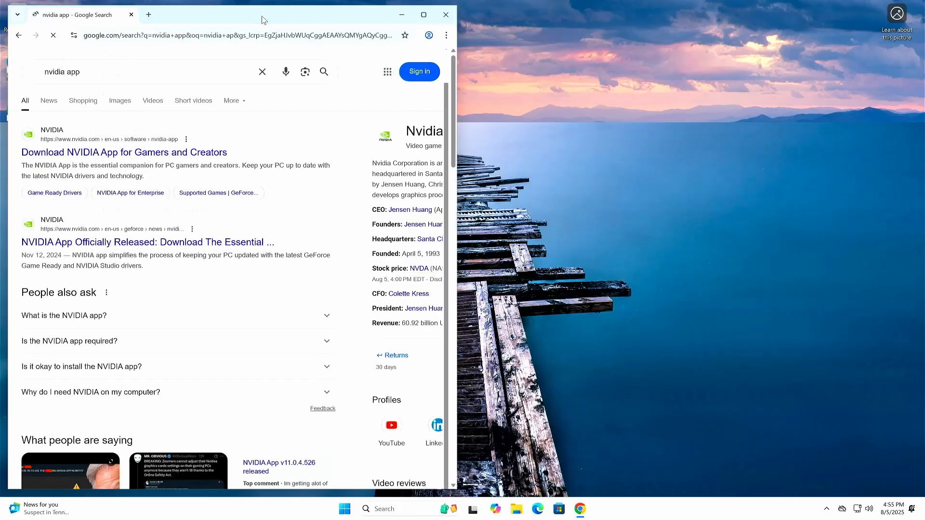
Run the NVIDIA App installer from the search results and approve its UAC prompt
click(124, 152)
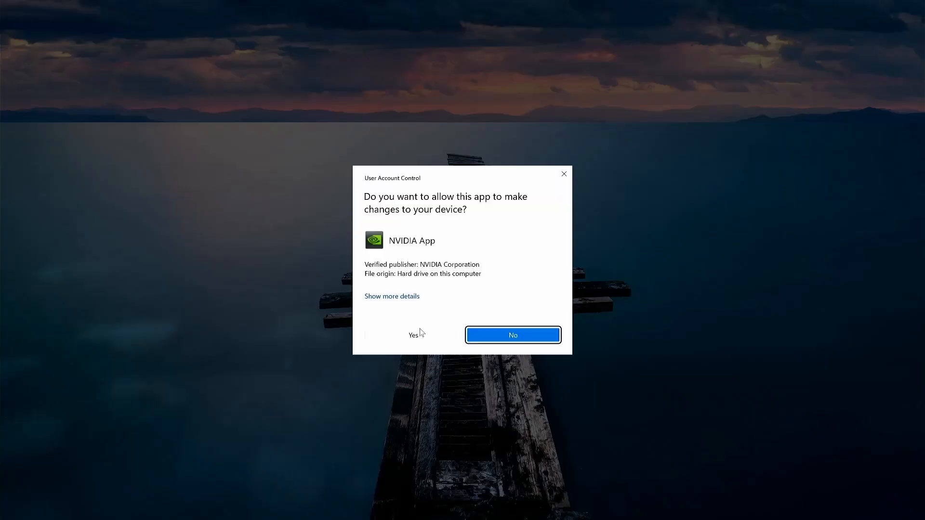
click(413, 335)
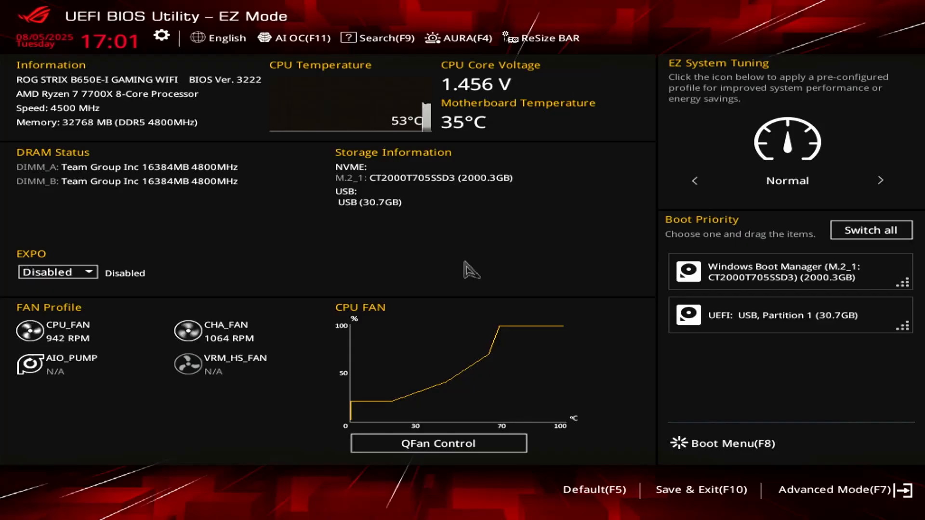
mouse_move(61, 267)
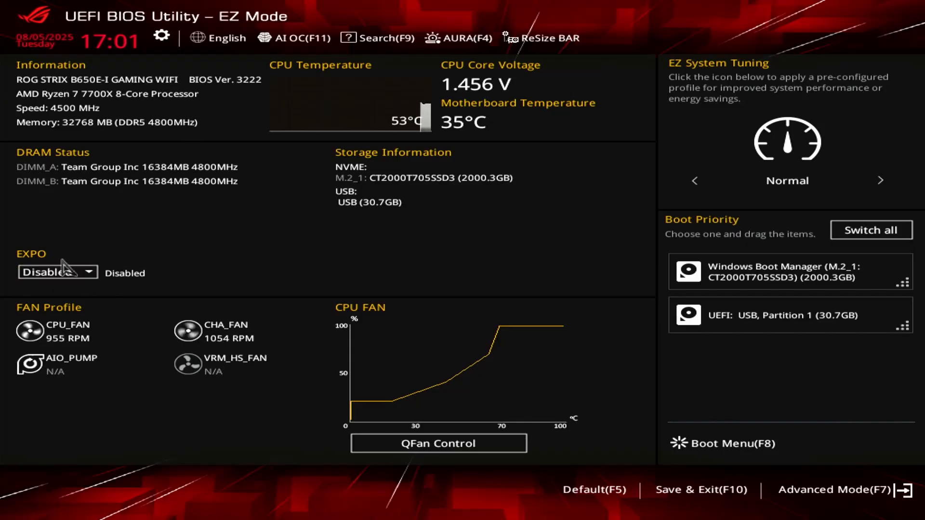
Set EXPO to Enabled for the DDR5-6000 profile and Save & Exit the BIOS
click(57, 272)
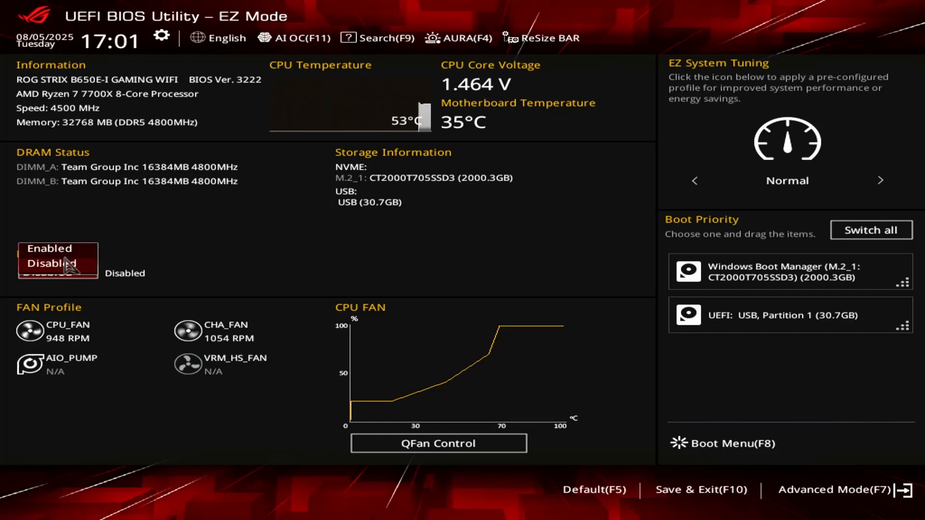
click(50, 249)
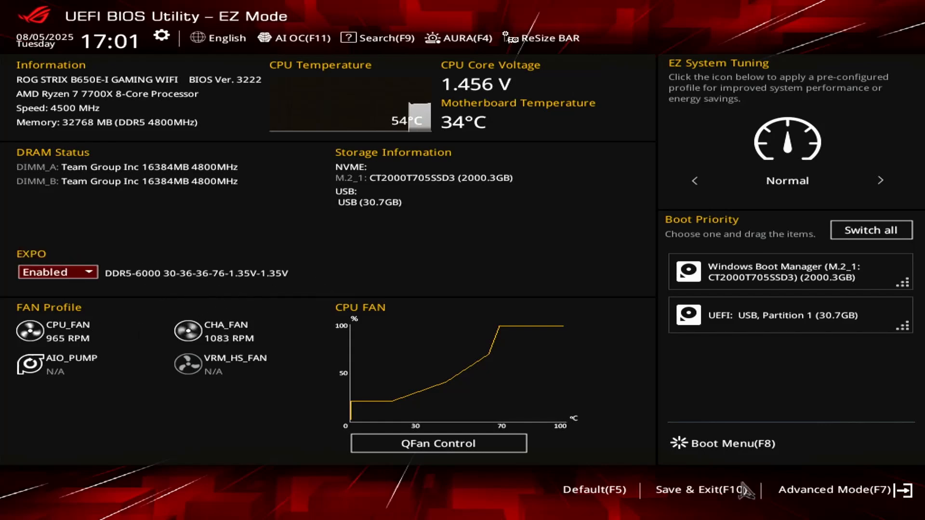
click(701, 490)
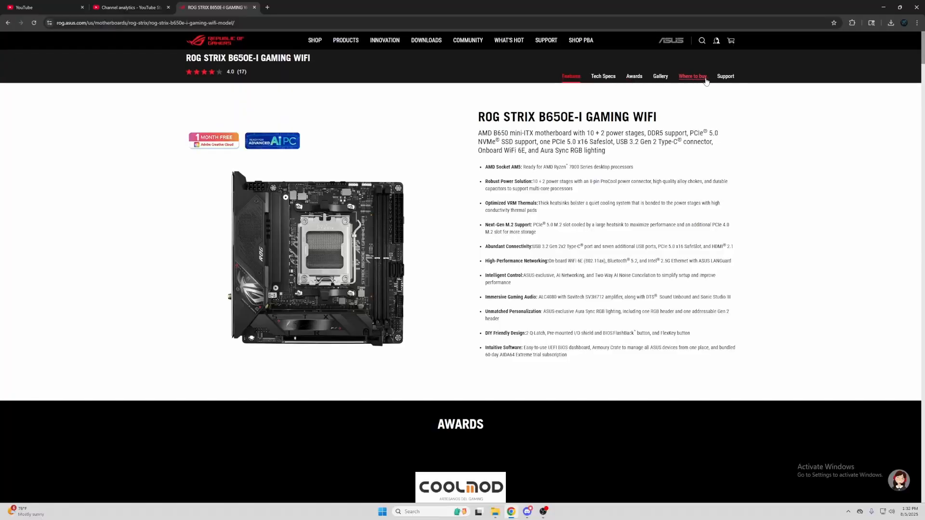
click(692, 76)
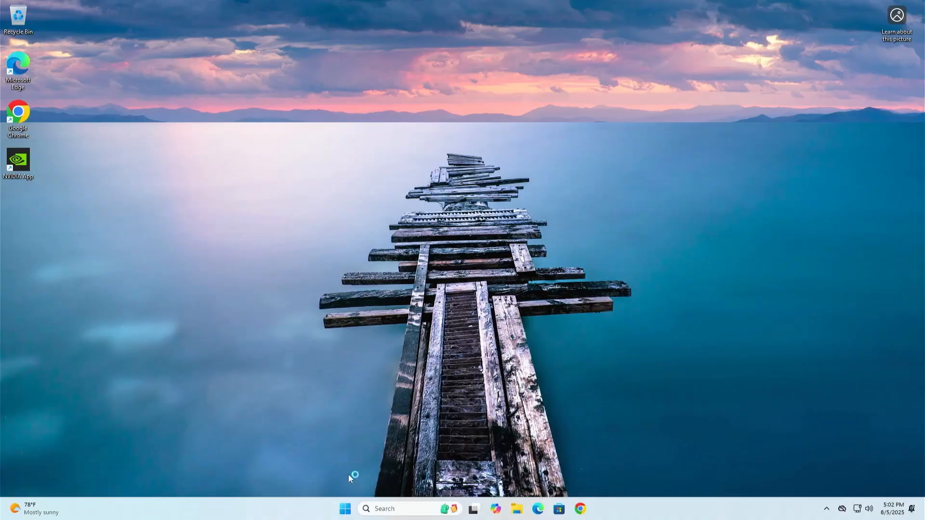
Show Task Manager's Memory page reporting 31.2 GB running at 6000 MT/s
click(590, 508)
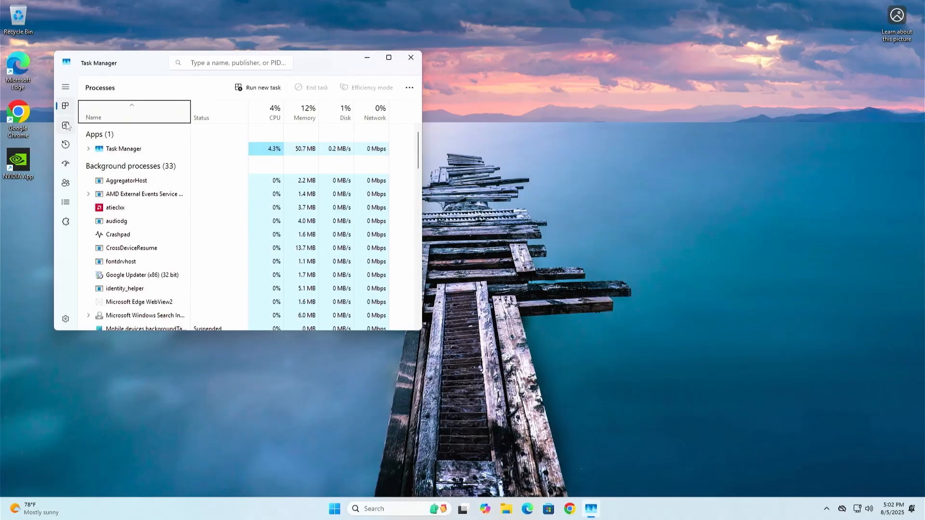
click(66, 125)
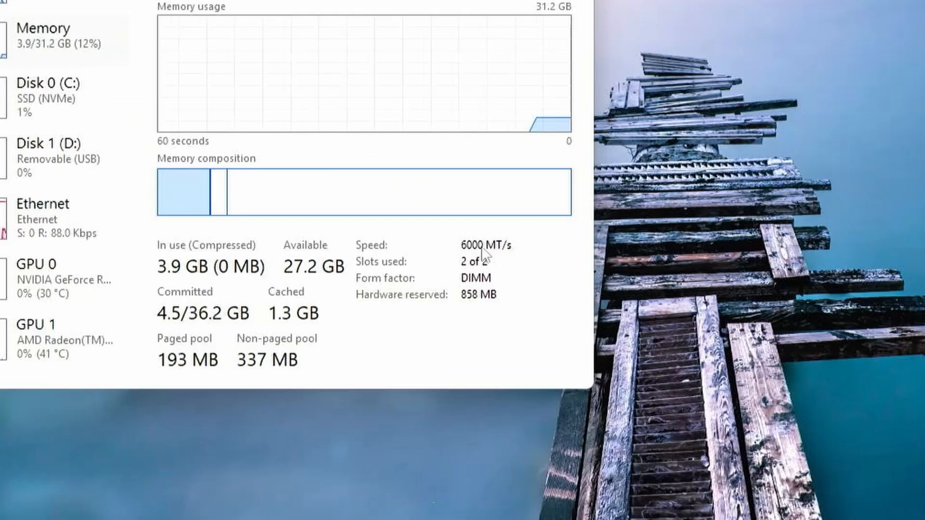